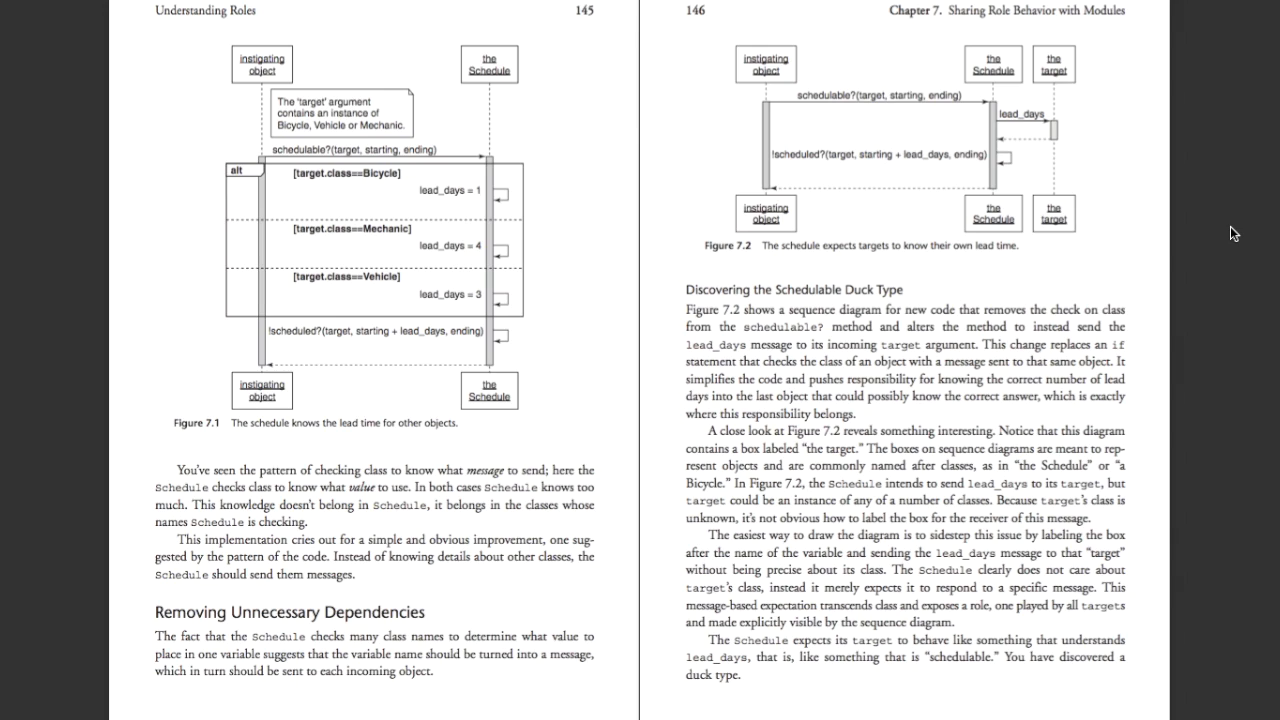
pyautogui.moveTo(280, 256)
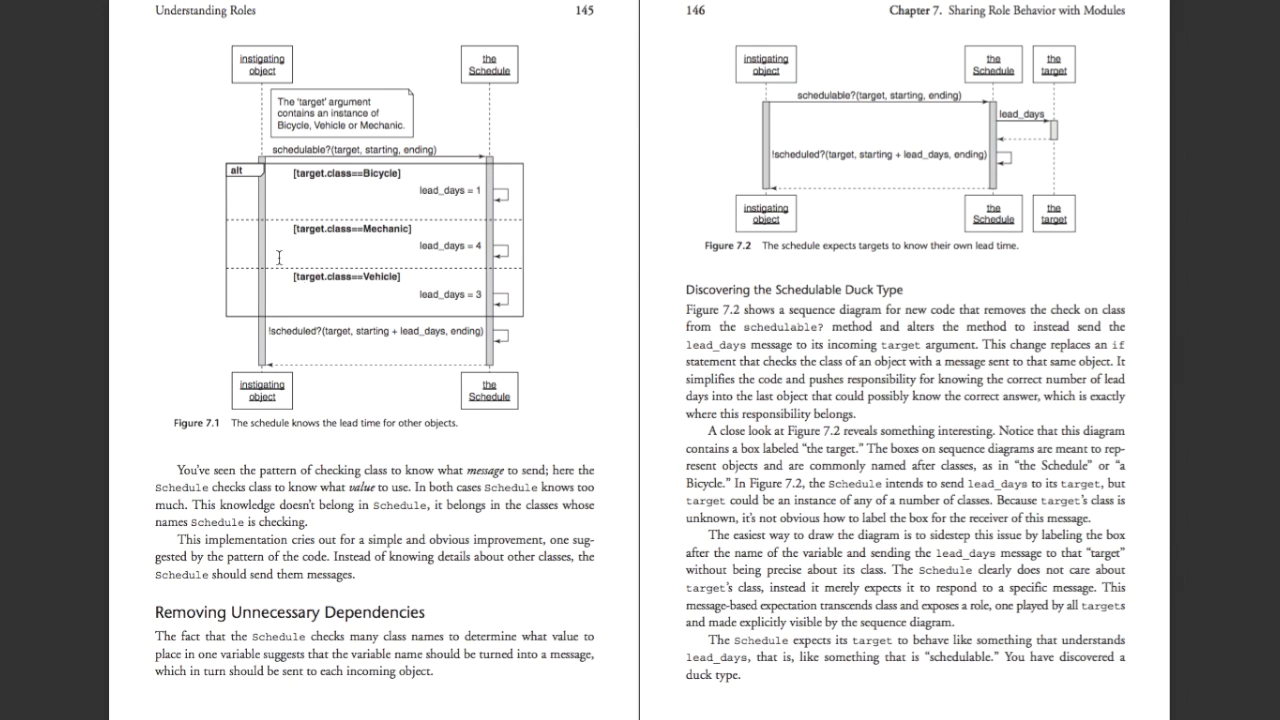
pyautogui.moveTo(600, 260)
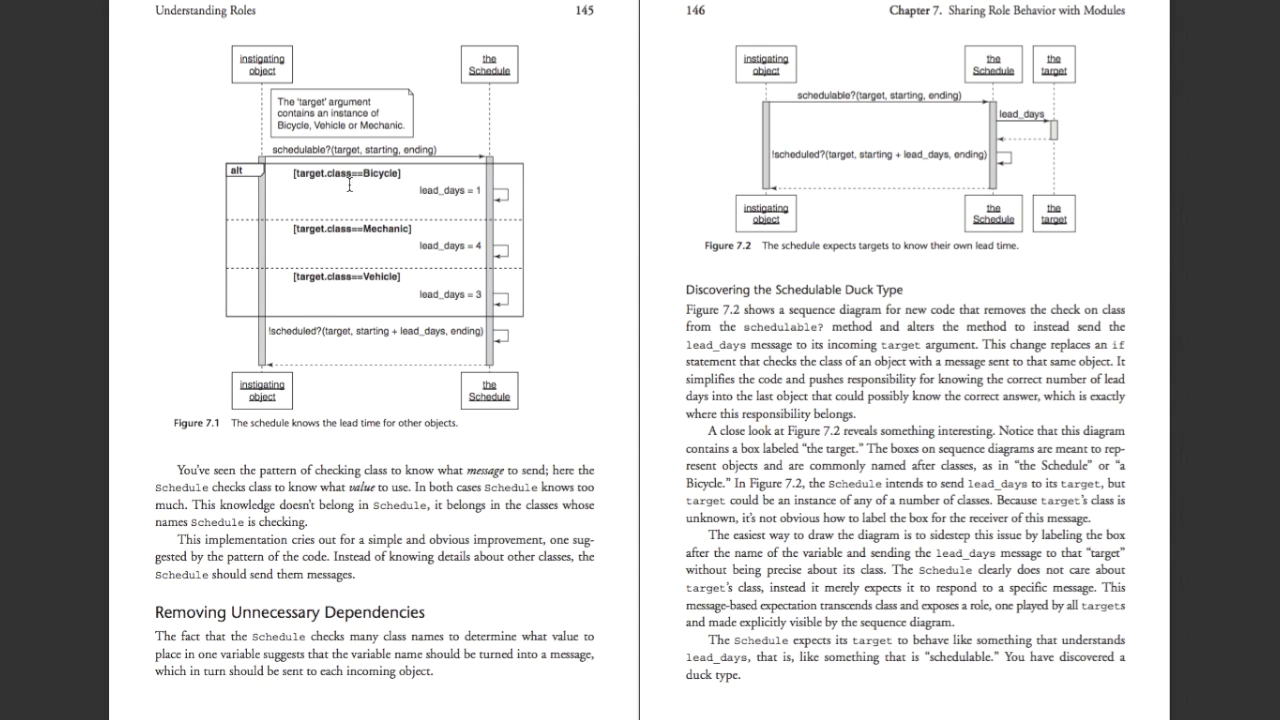
pyautogui.moveTo(382, 230)
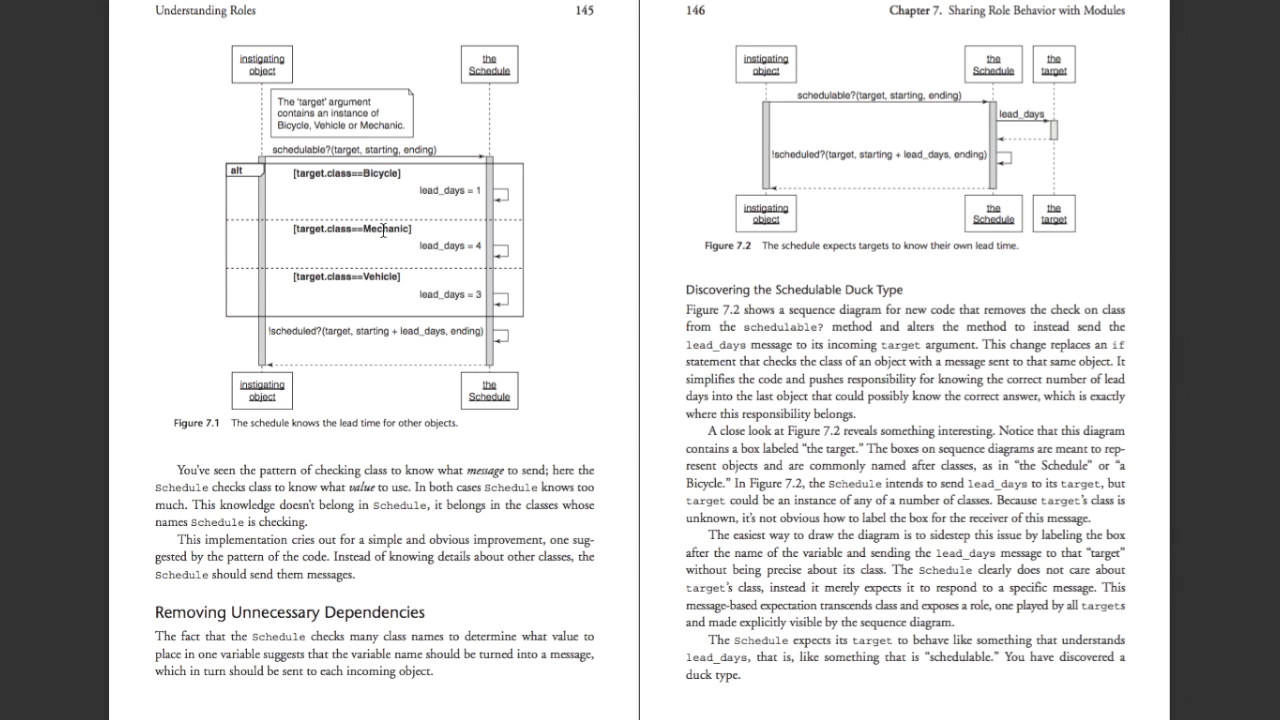
pyautogui.moveTo(448, 316)
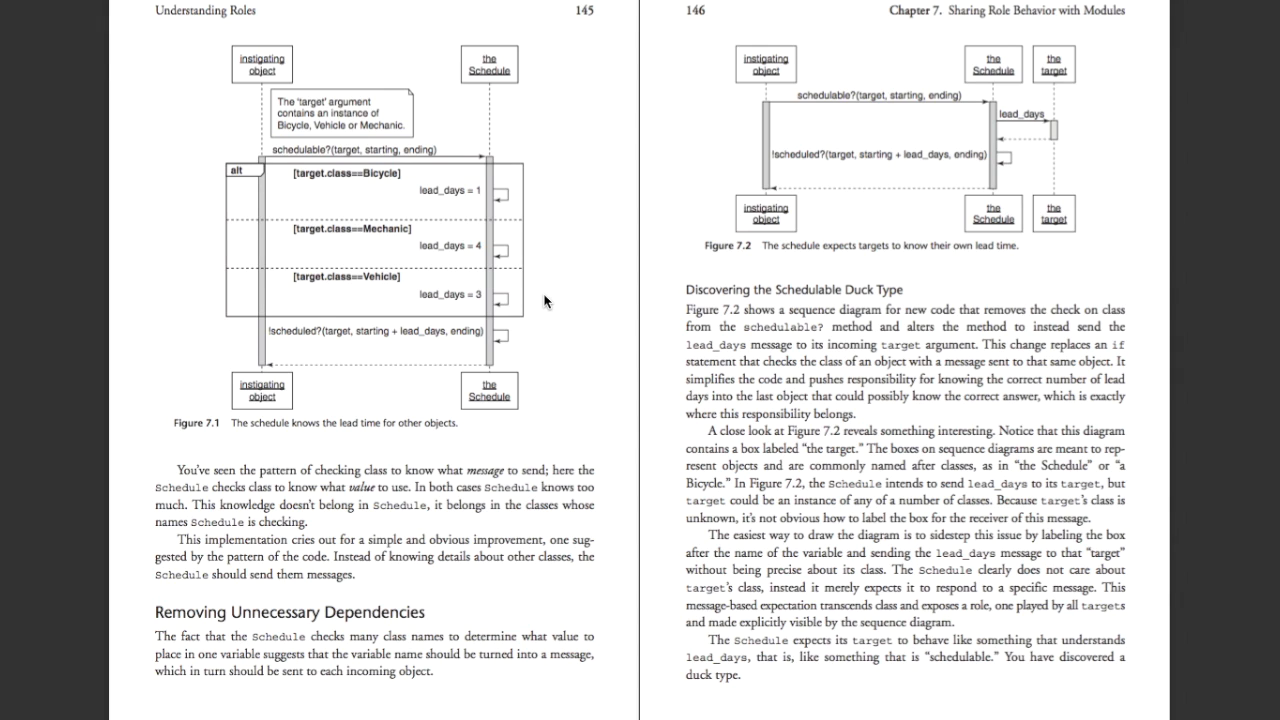
# Step: Scroll down to pages 147–148 with Figure 7.3 and the Schedule class listing
pyautogui.scroll(-3)
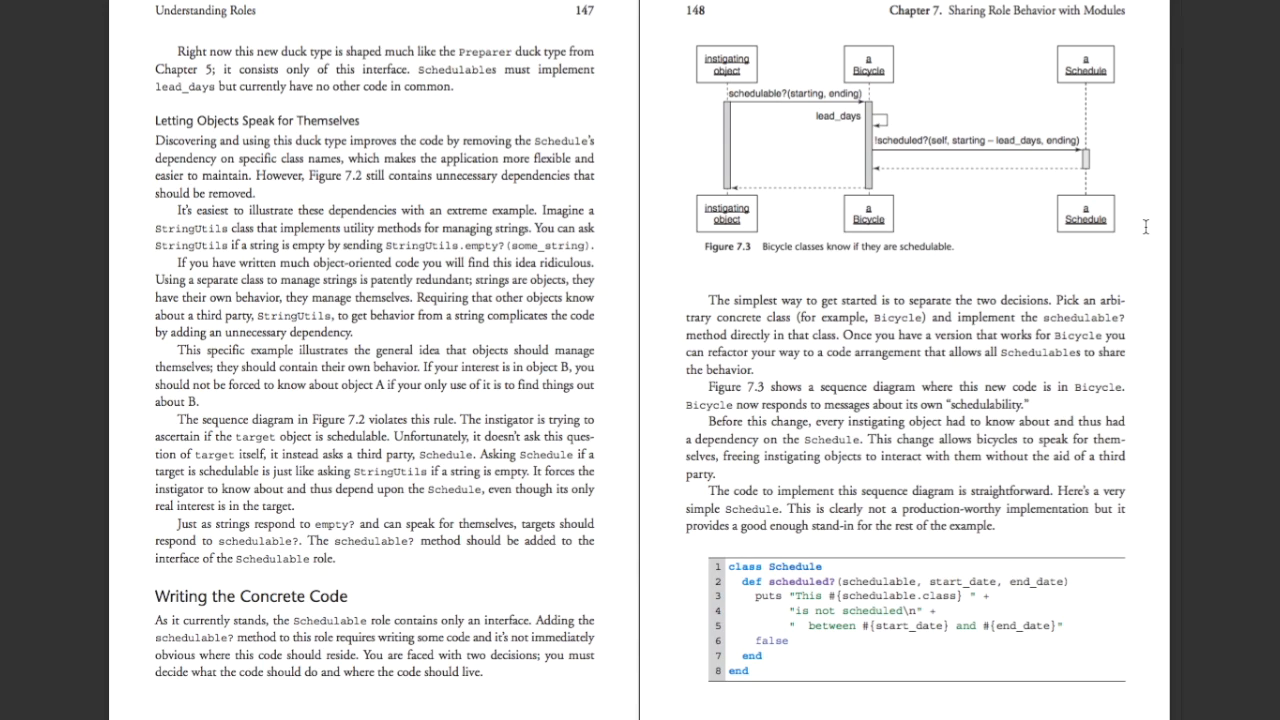
pyautogui.moveTo(844, 96)
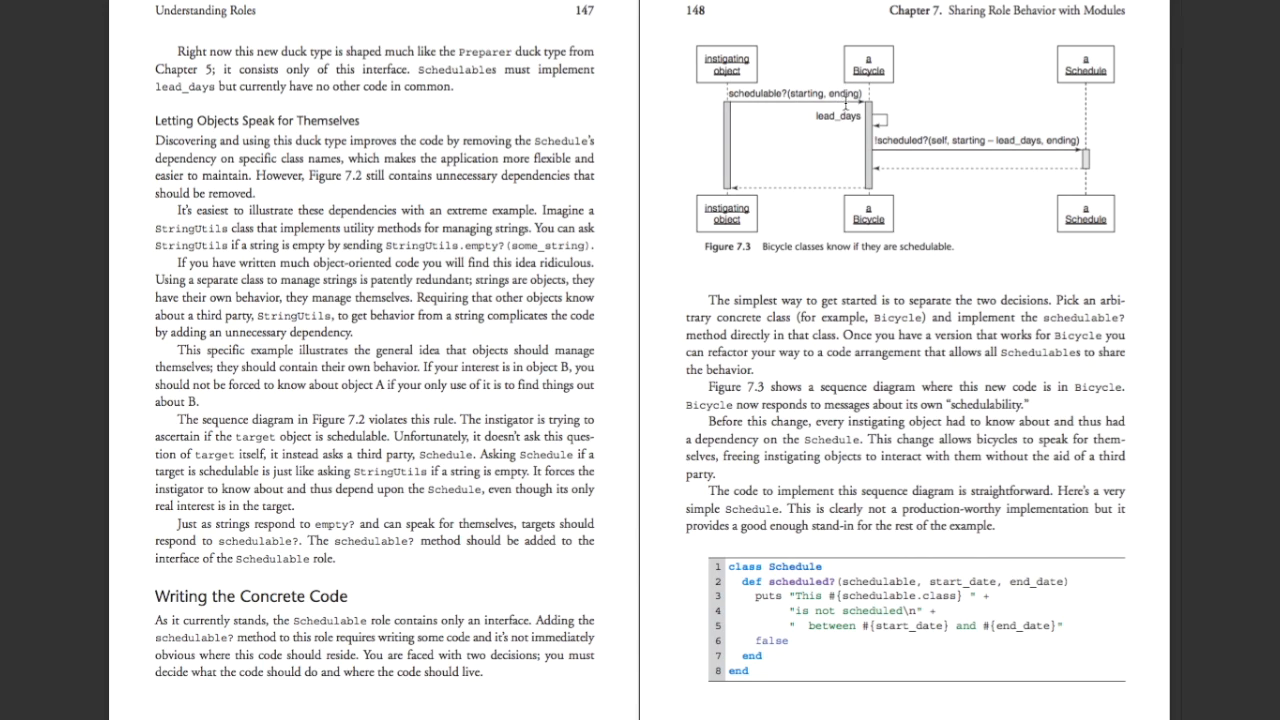
pyautogui.moveTo(1096, 124)
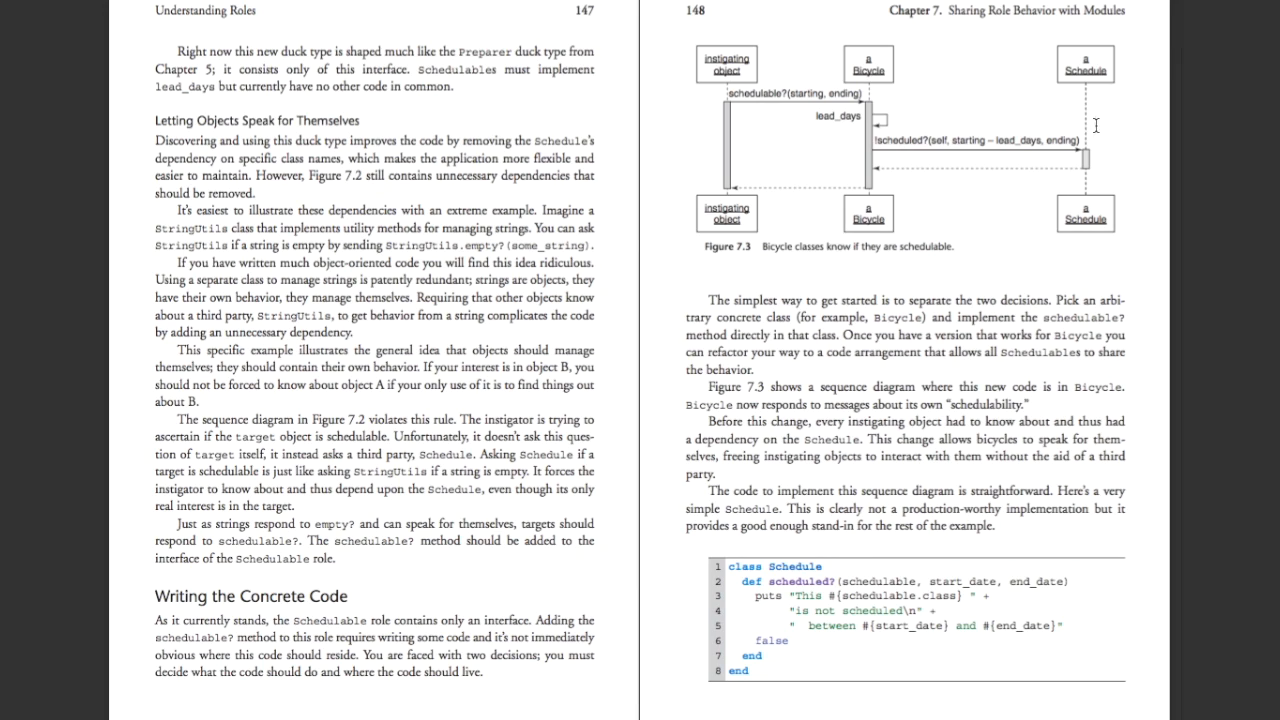
pyautogui.moveTo(1076, 124)
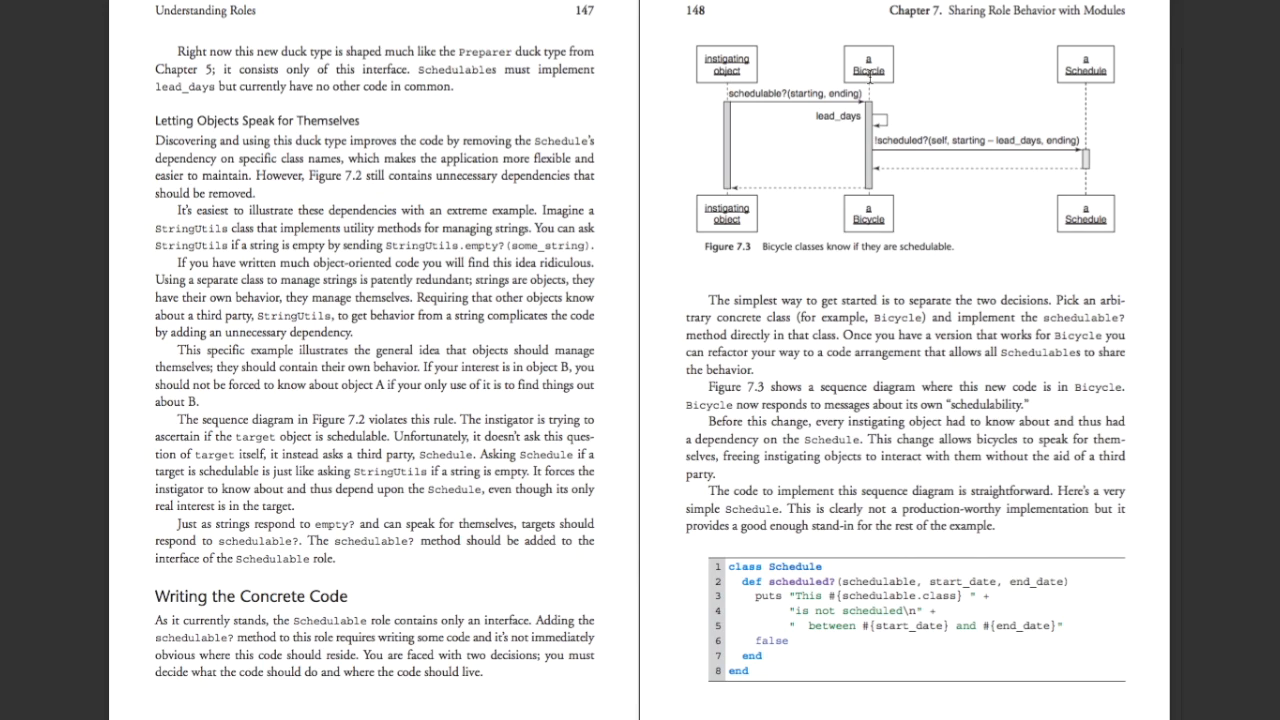
pyautogui.moveTo(868, 80)
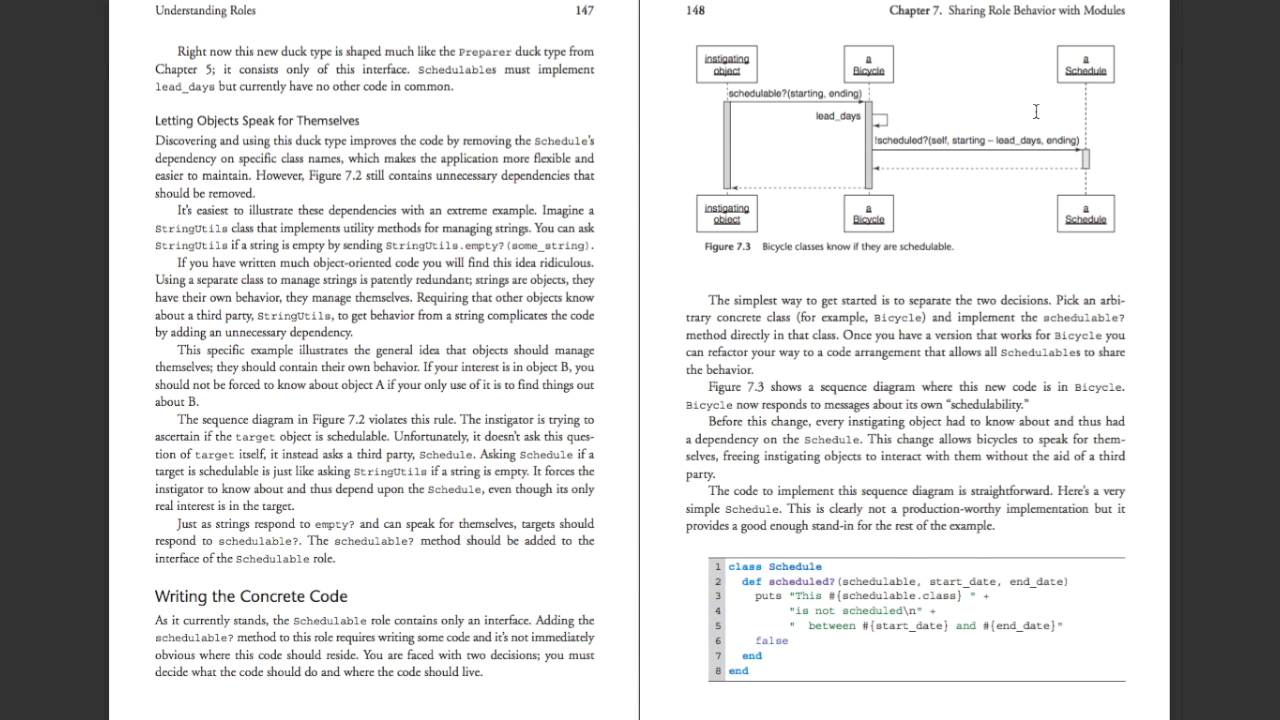
pyautogui.moveTo(1030, 142)
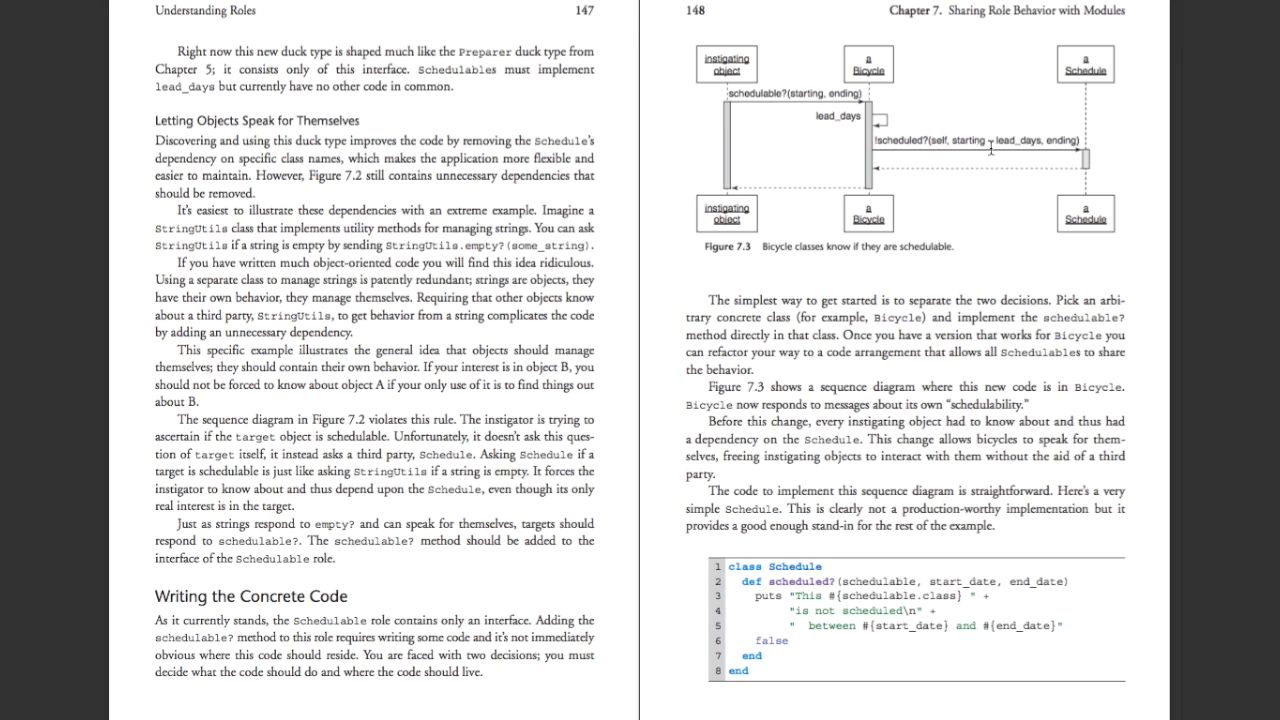
pyautogui.moveTo(990, 130)
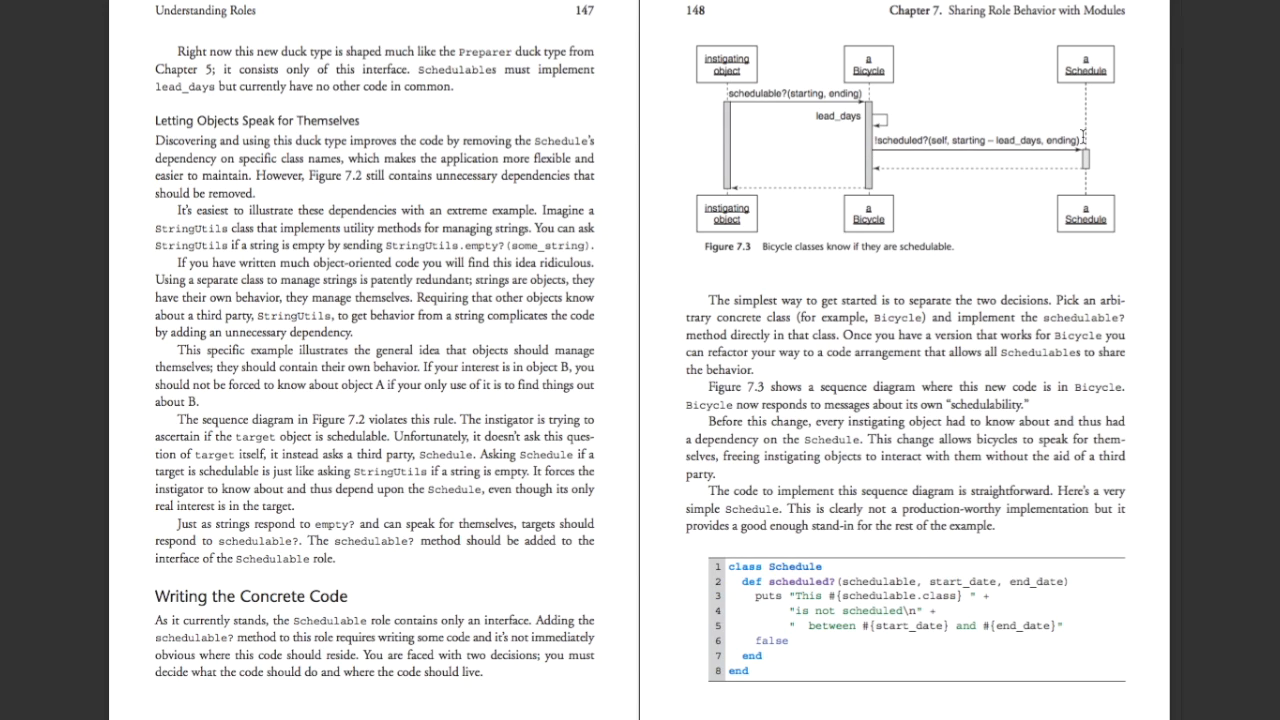
pyautogui.moveTo(876, 166)
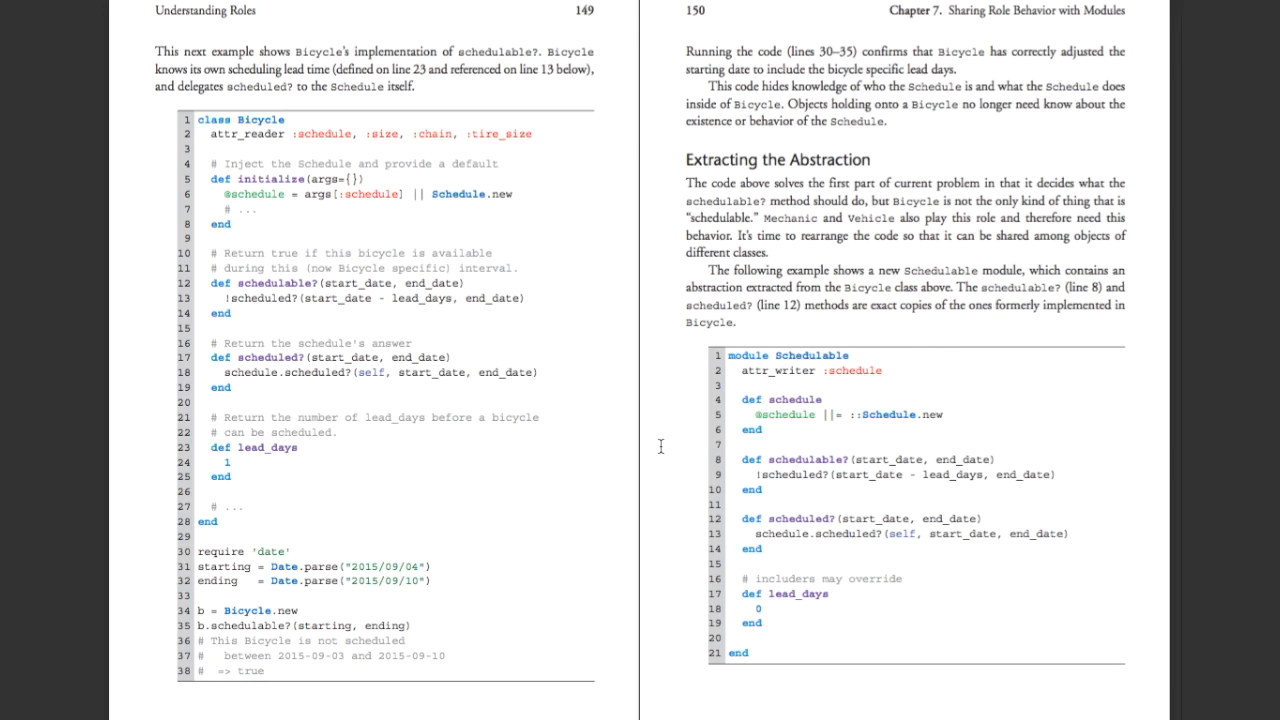
pyautogui.moveTo(772, 624)
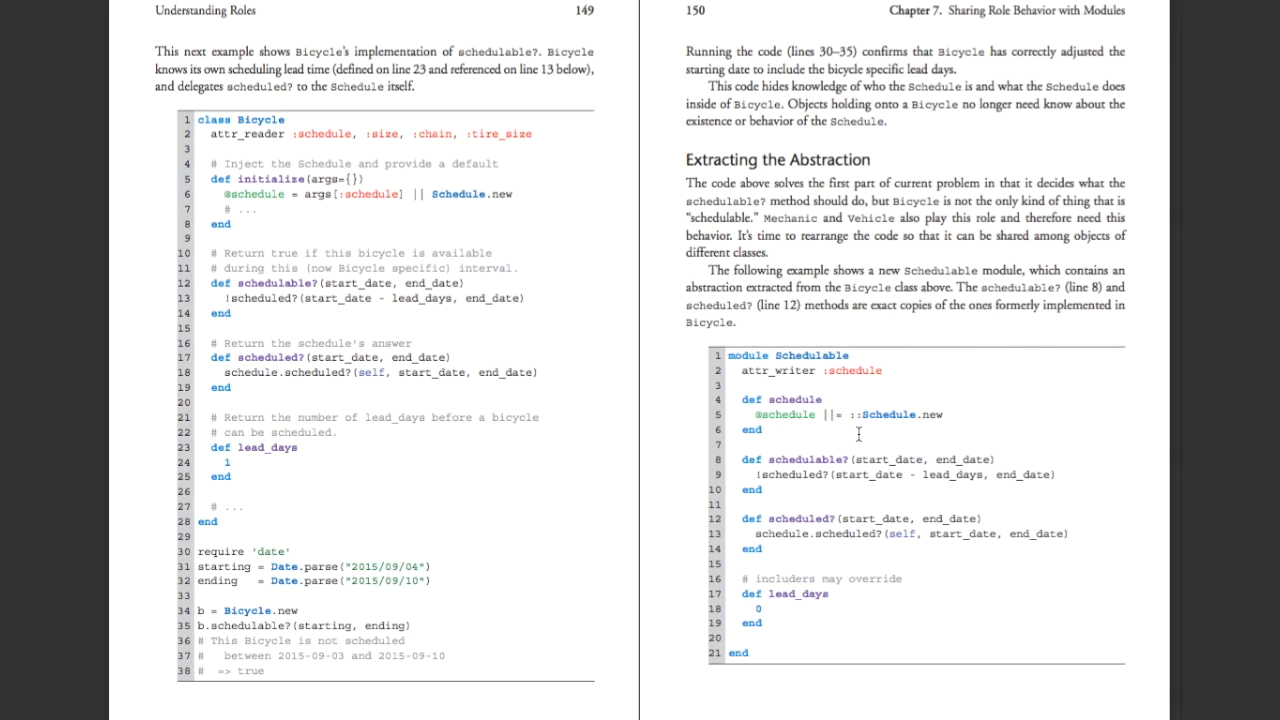
pyautogui.moveTo(436, 356)
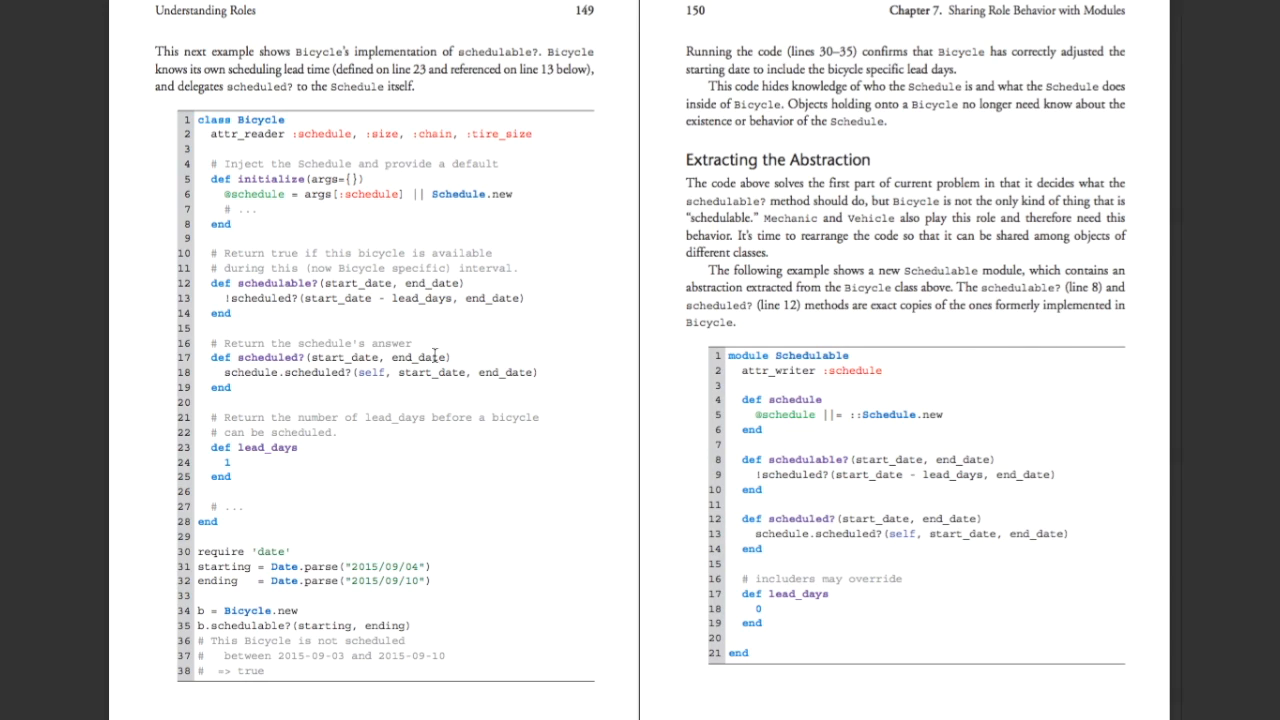
# Step: Select the lead_days method in the Bicycle class code on pages 149–150, then deselect it
pyautogui.moveTo(210, 448); pyautogui.dragTo(232, 480)
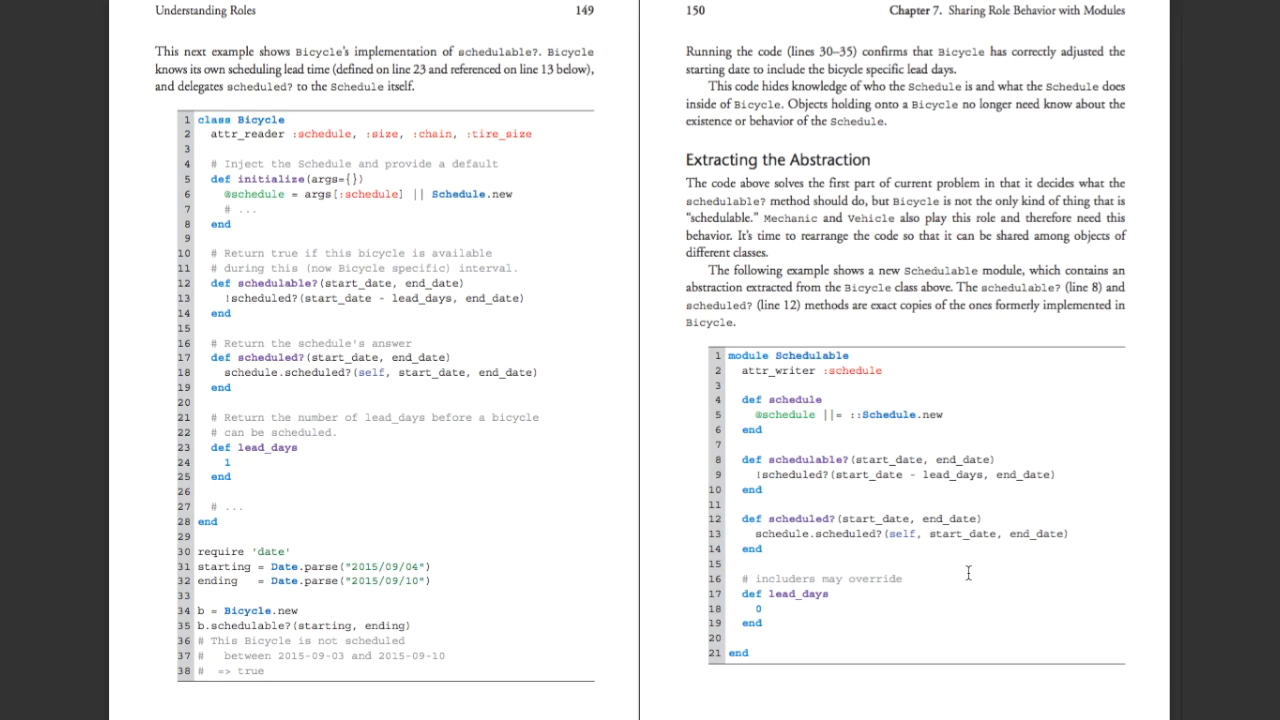
pyautogui.moveTo(838, 620)
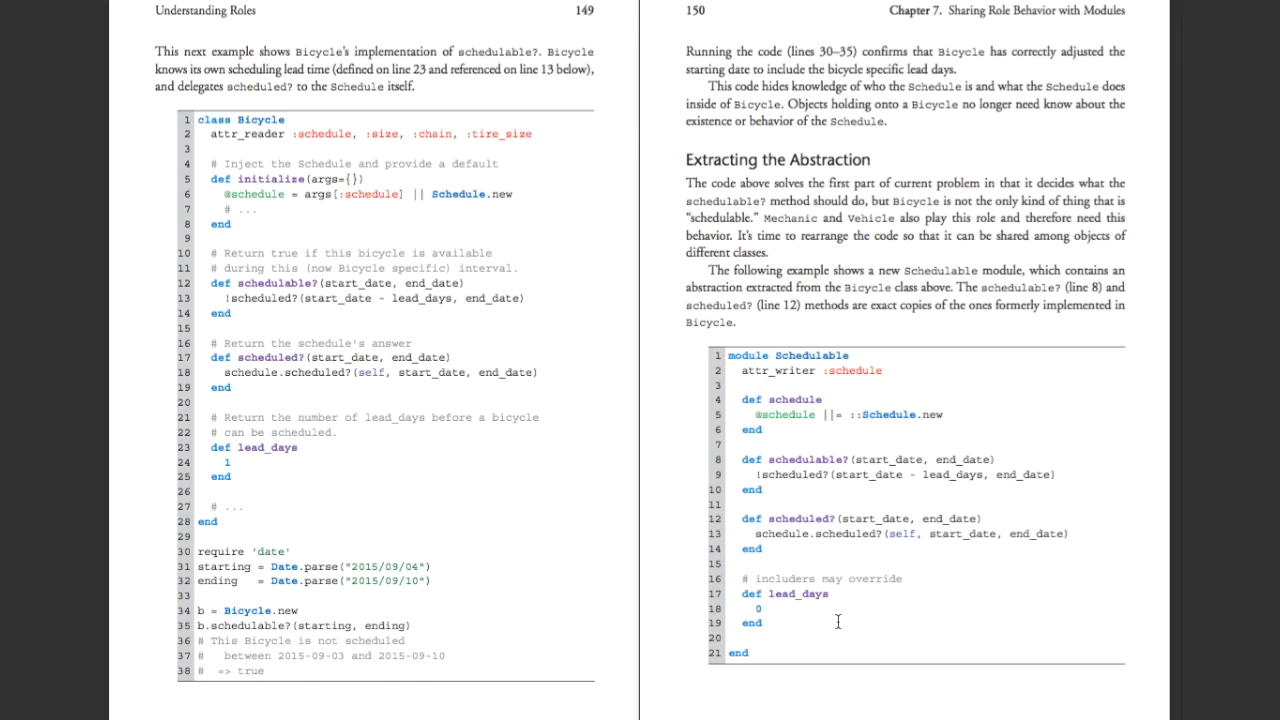
pyautogui.moveTo(880, 616)
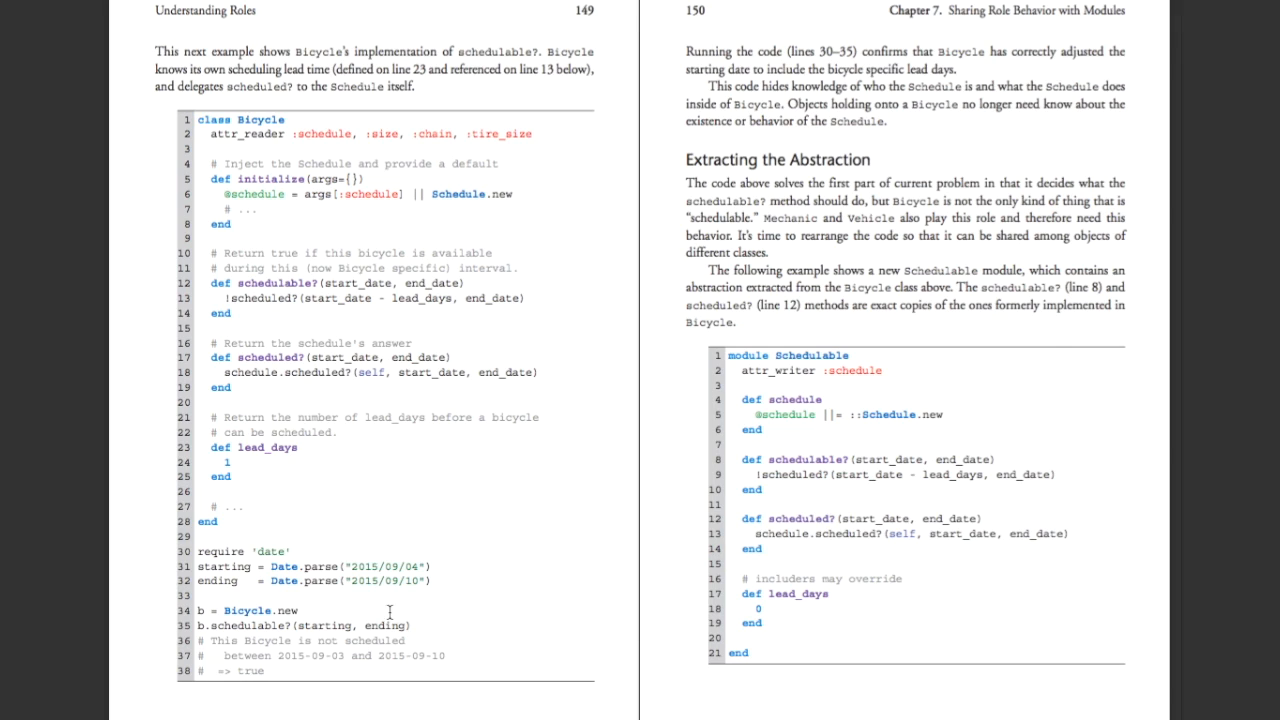
pyautogui.moveTo(632, 504)
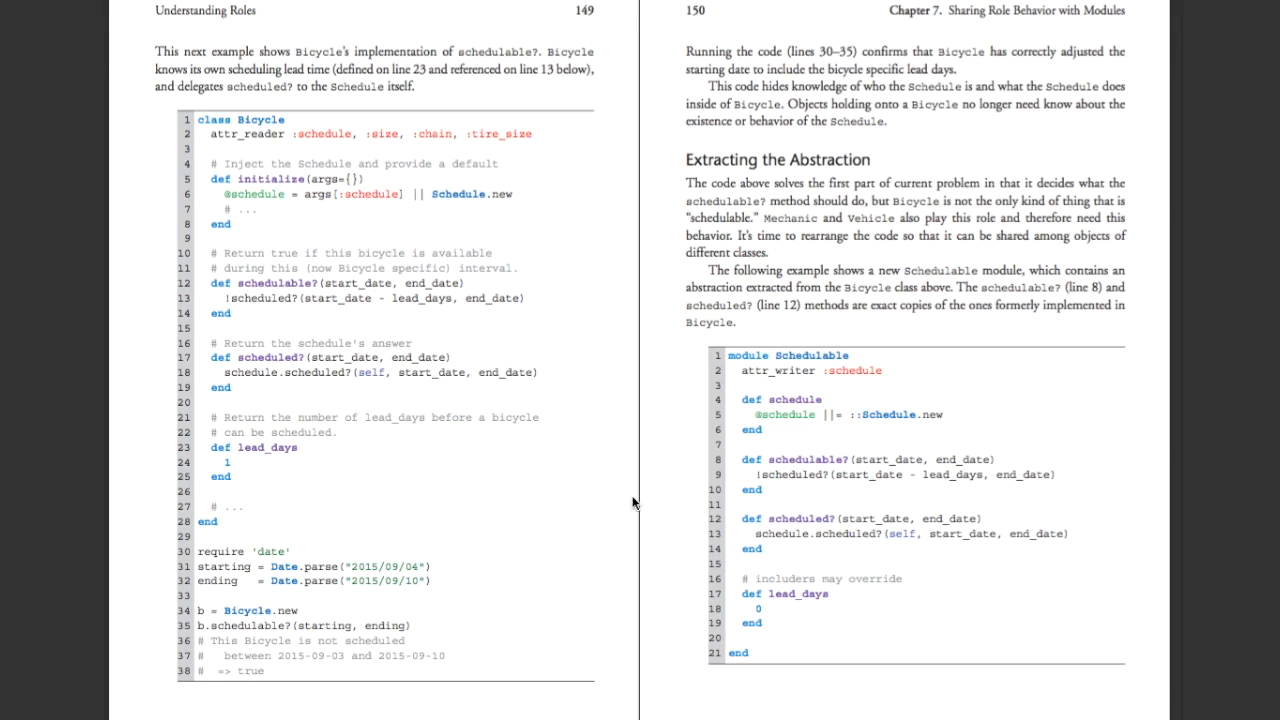
pyautogui.moveTo(876, 558)
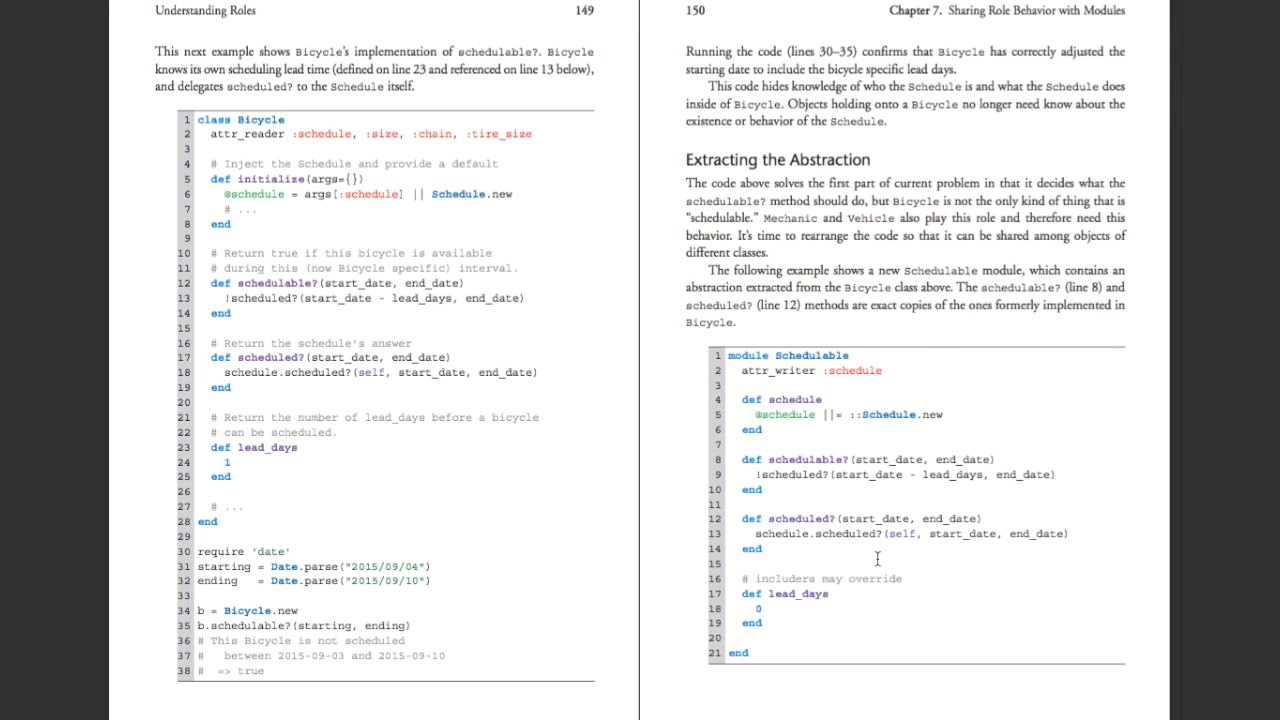
pyautogui.moveTo(808, 596)
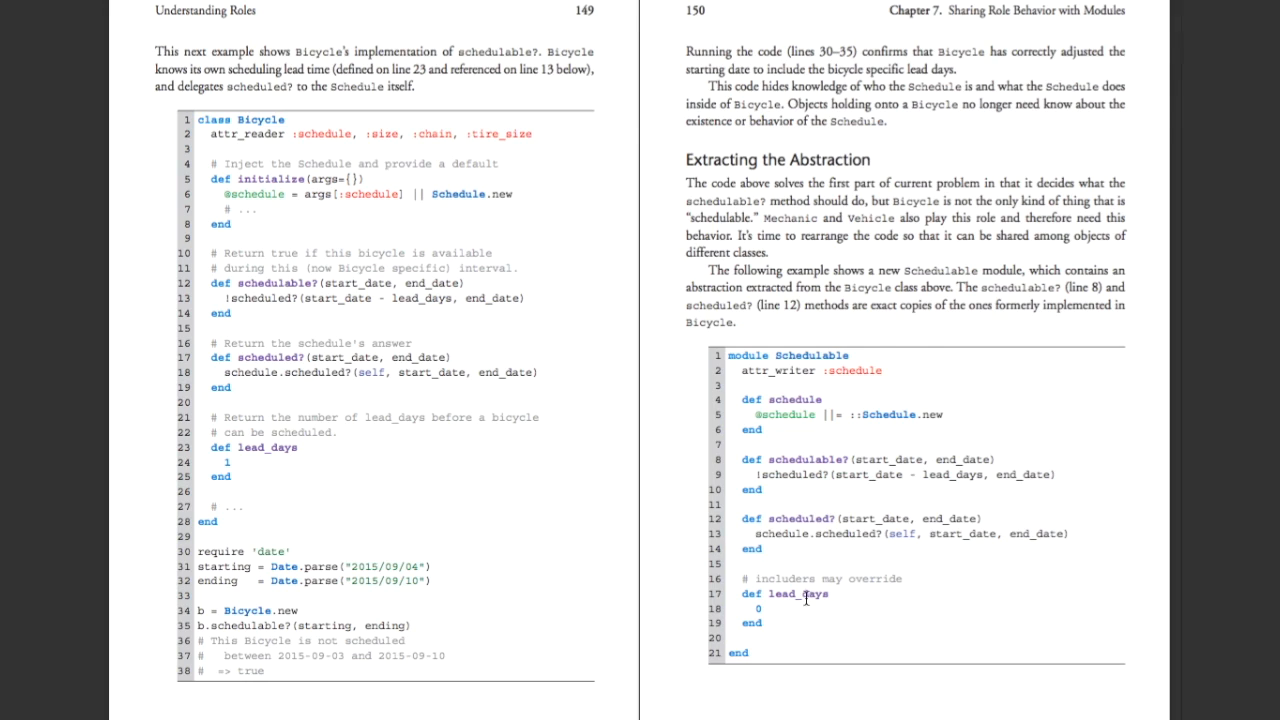
pyautogui.moveTo(808, 596)
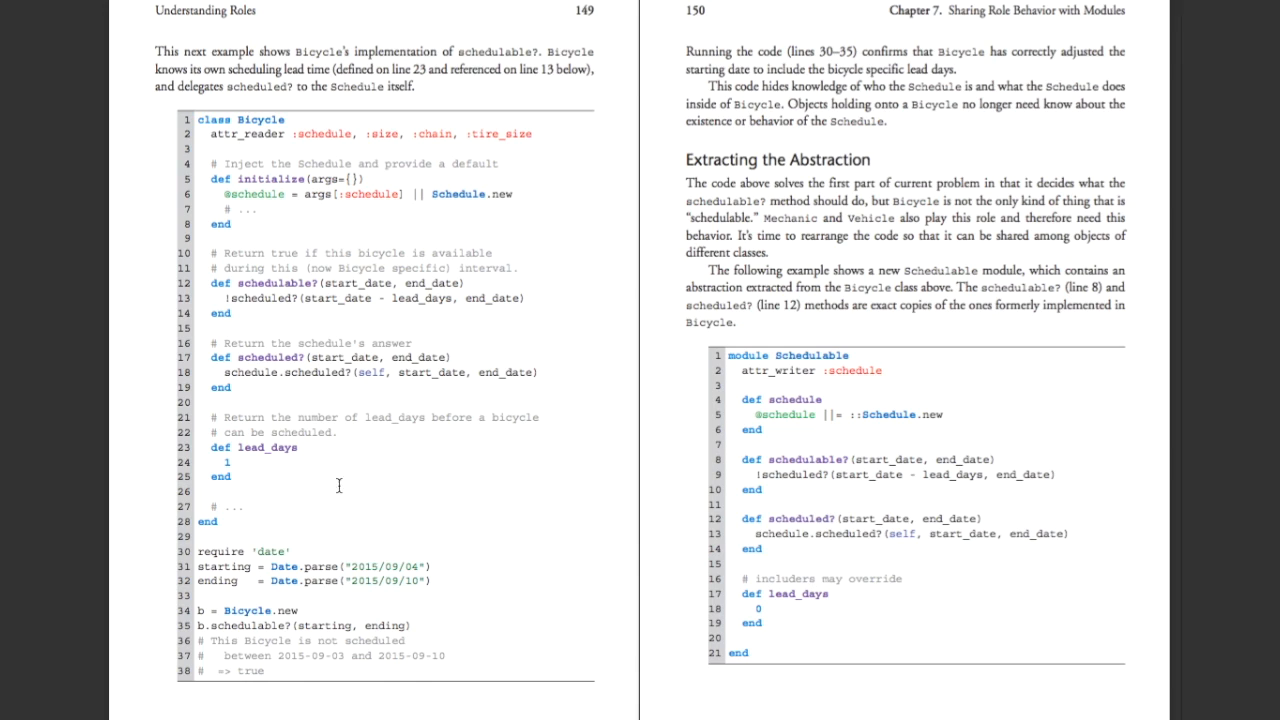
pyautogui.moveTo(210, 448); pyautogui.dragTo(236, 476)
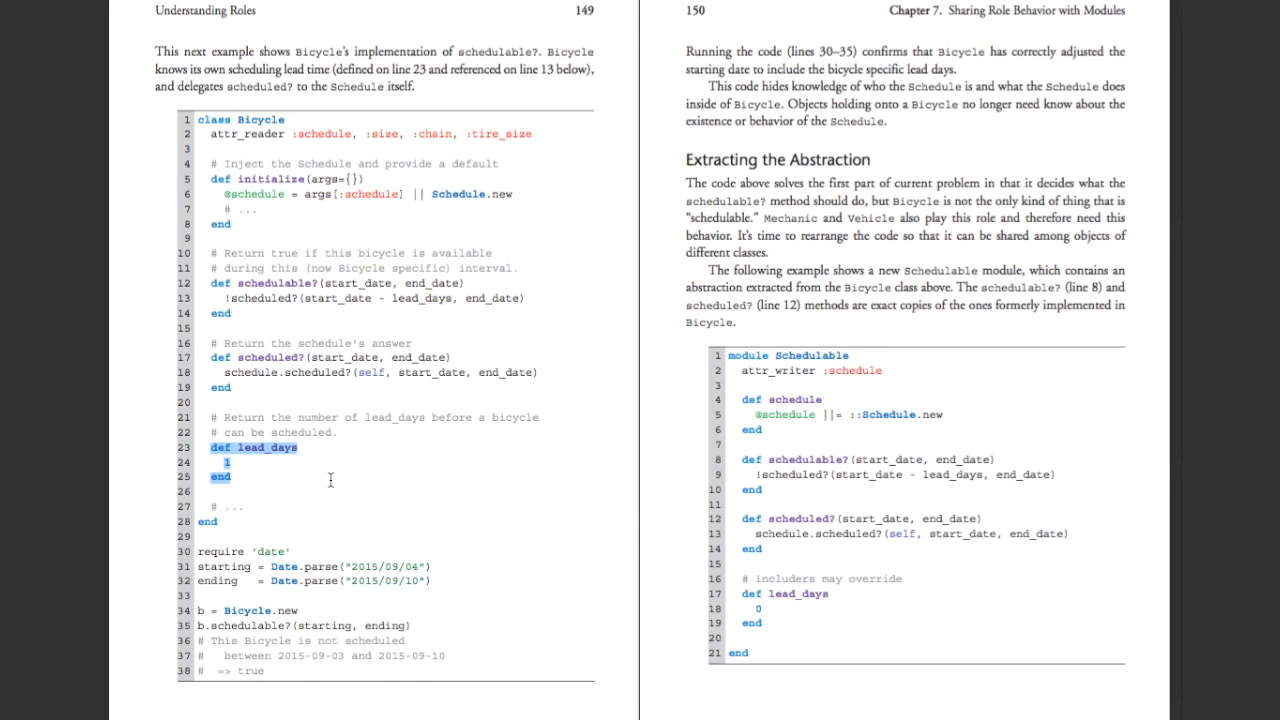
pyautogui.click(332, 480)
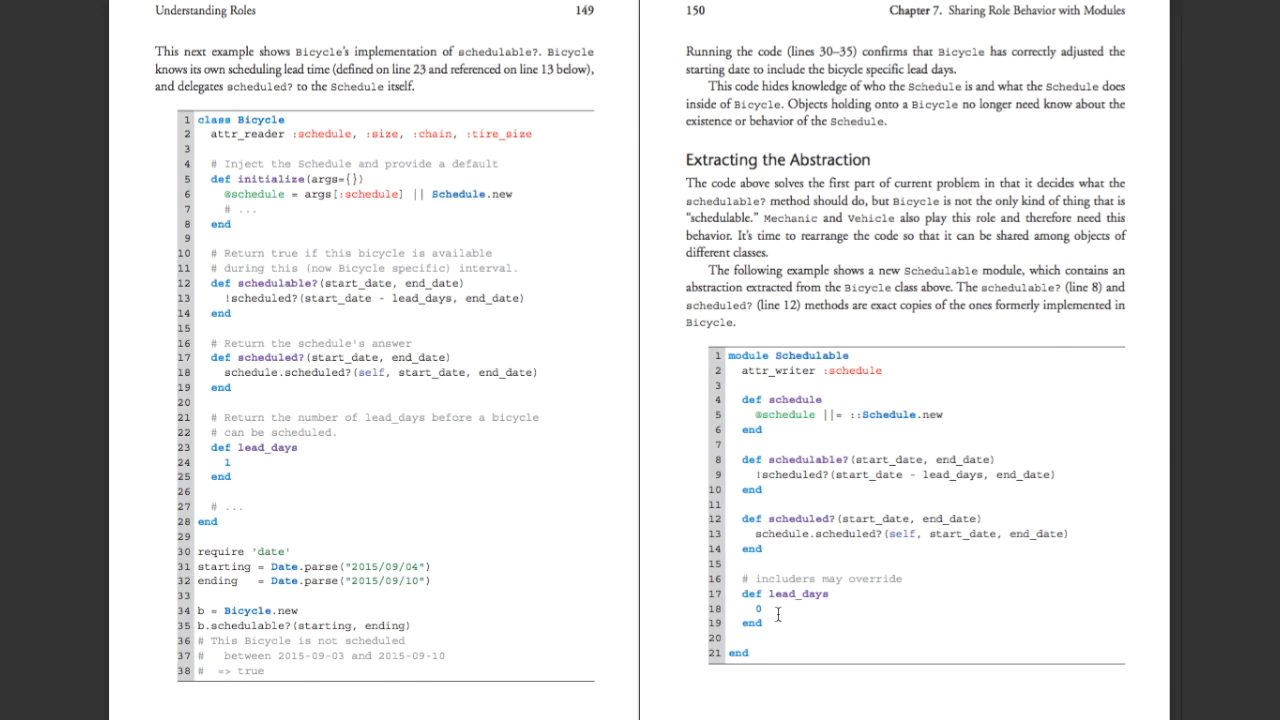
pyautogui.moveTo(808, 620)
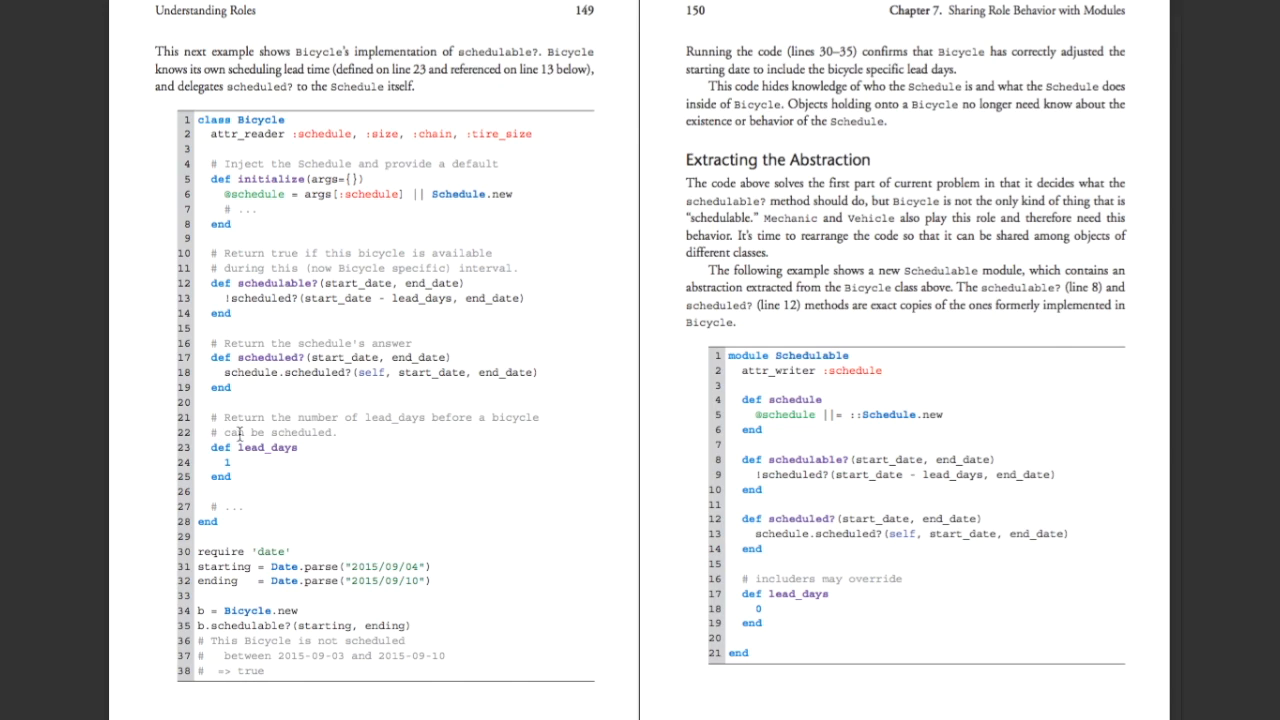
pyautogui.moveTo(916, 612)
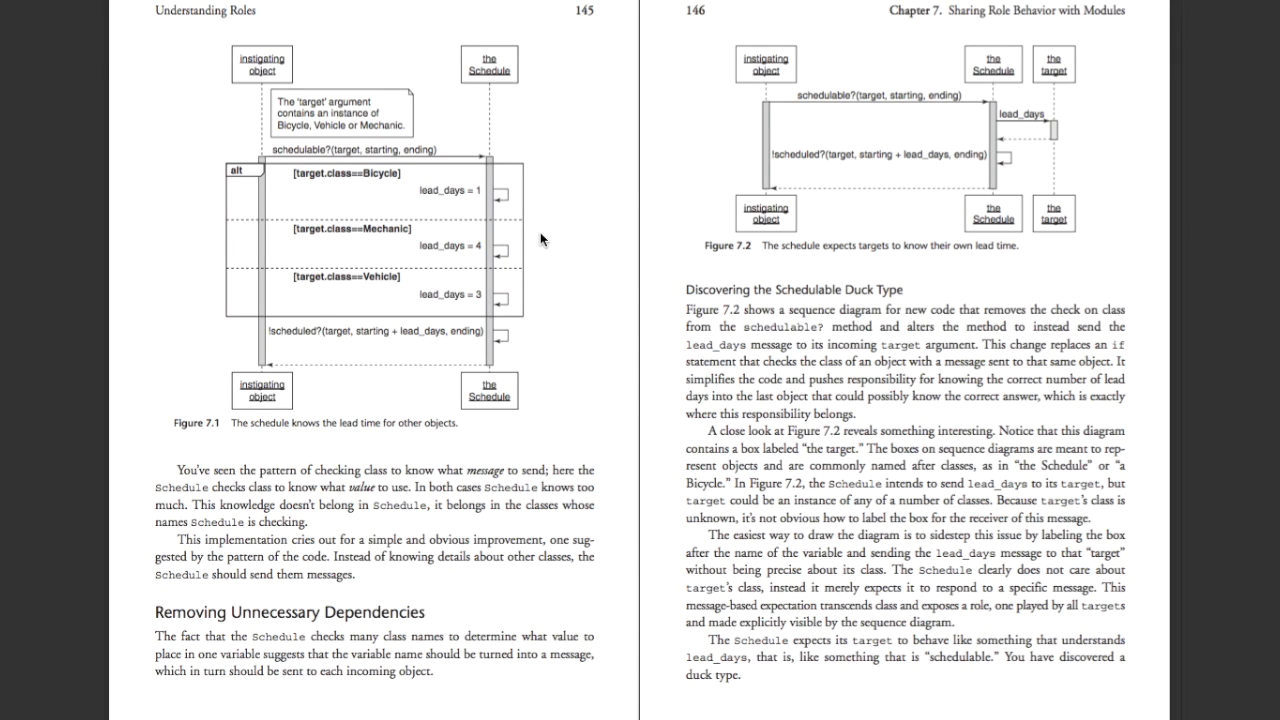
pyautogui.moveTo(576, 280)
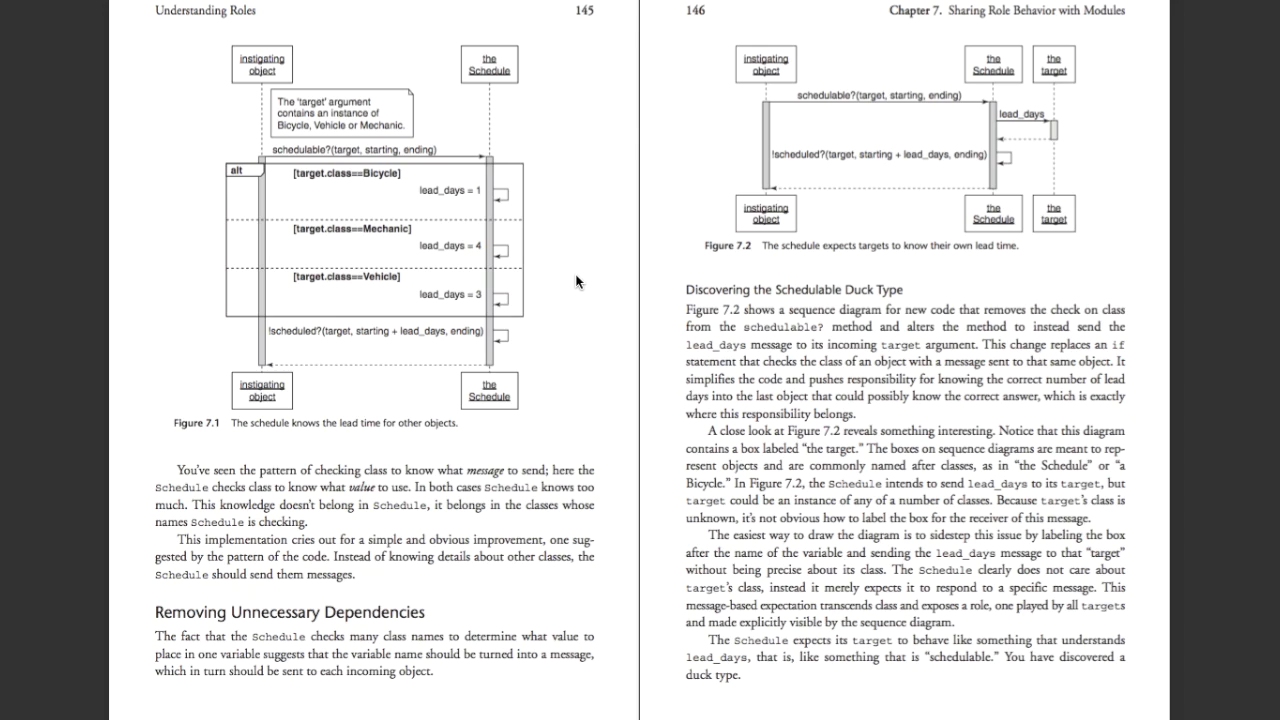